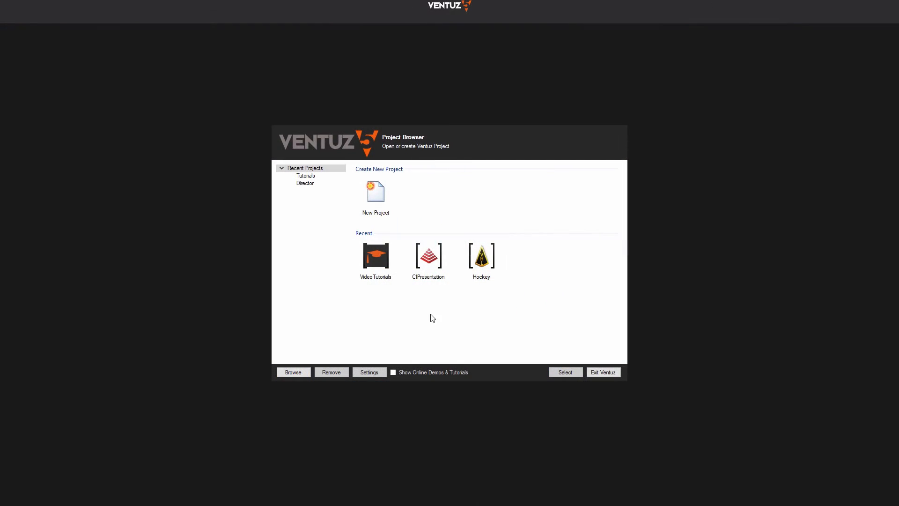
mouse_move(426, 319)
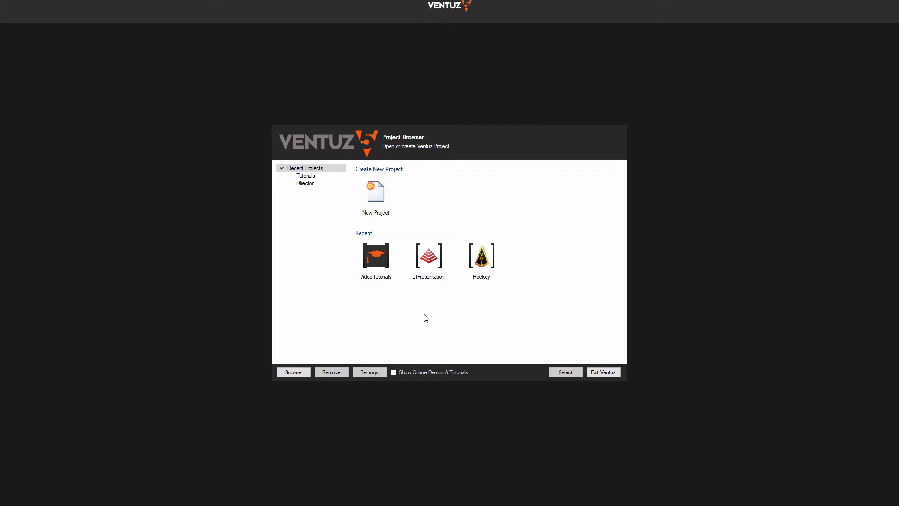
Step: Create a new Full HD project named Tutorial from the Create New Project dialog
click(374, 255)
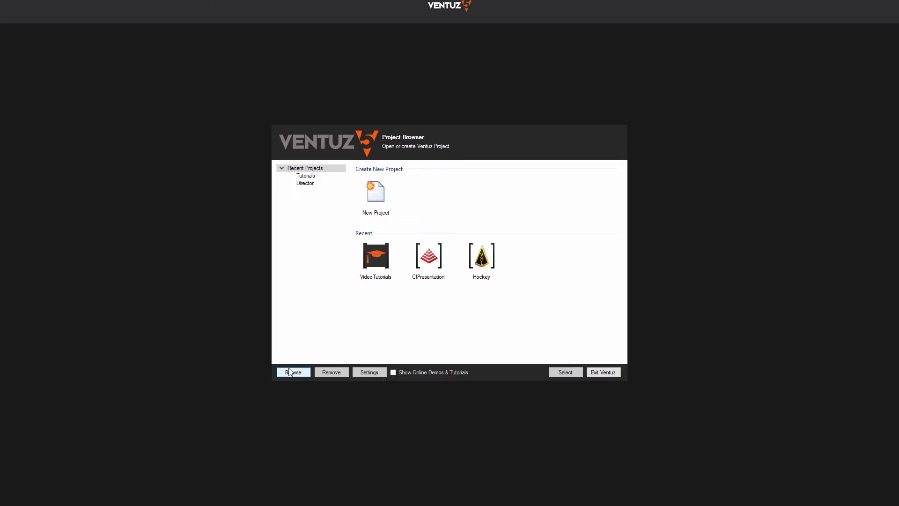
click(374, 194)
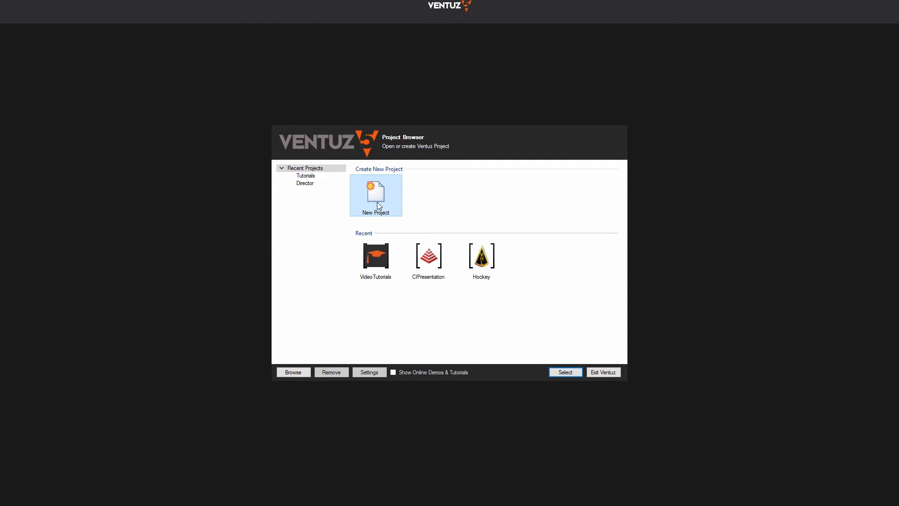
click(376, 194)
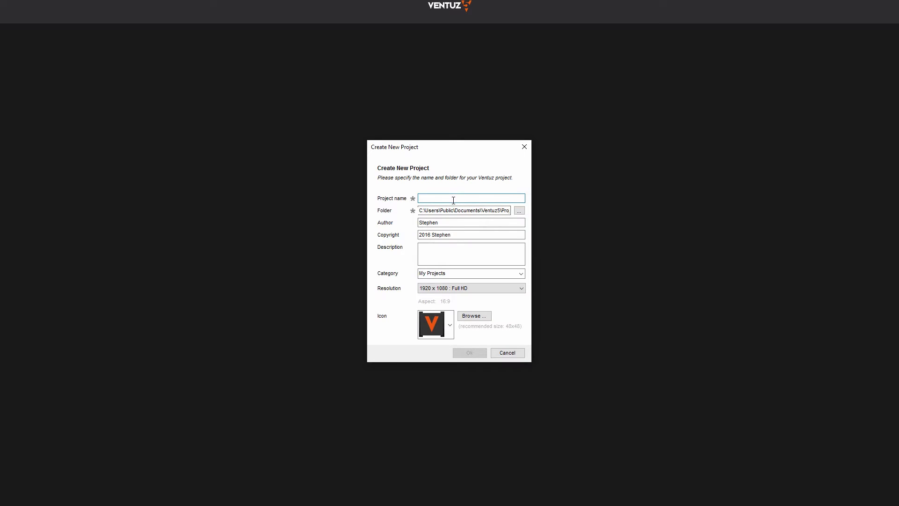
text(Tutorial)
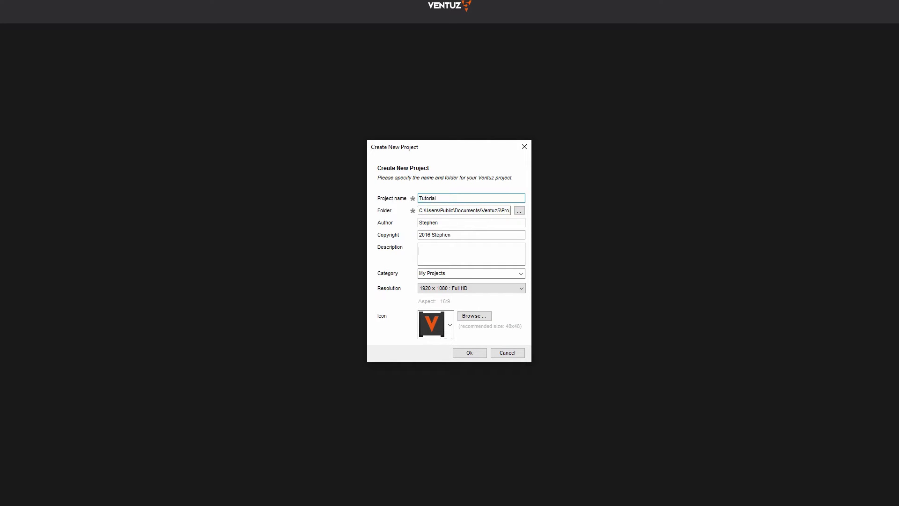
click(470, 222)
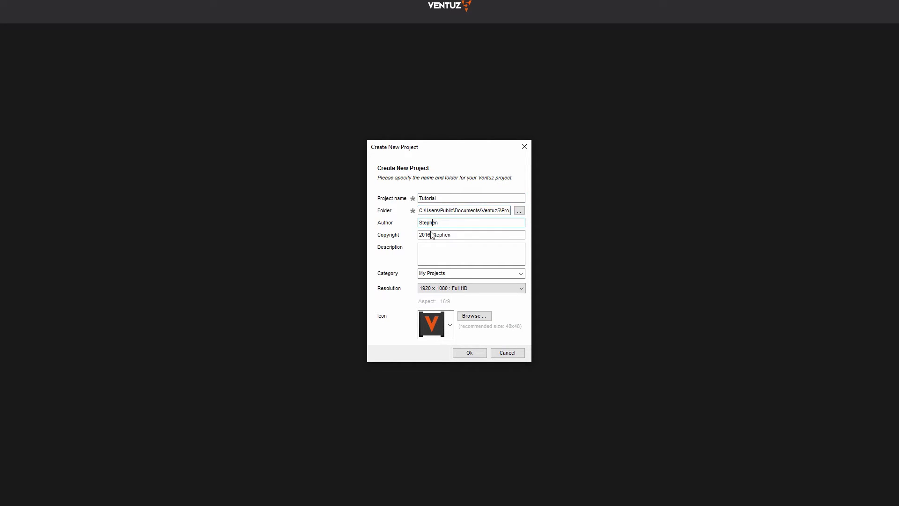
click(471, 254)
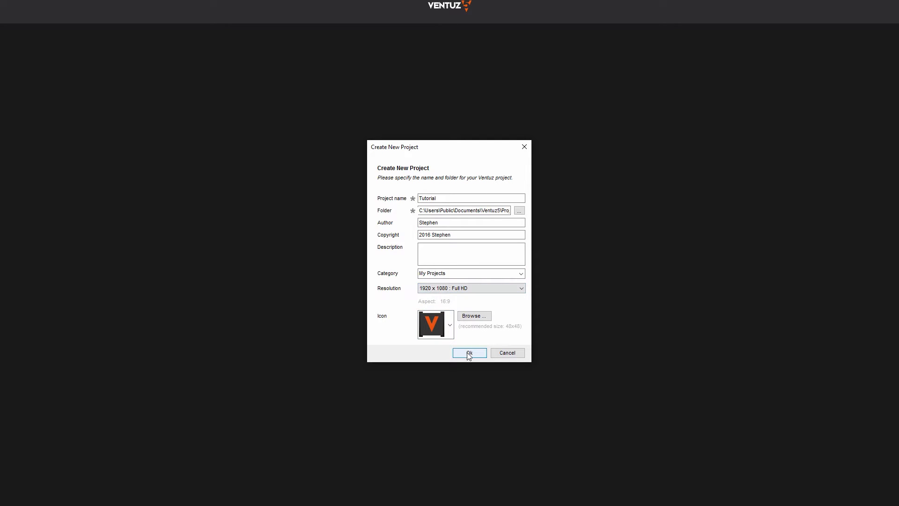
click(468, 353)
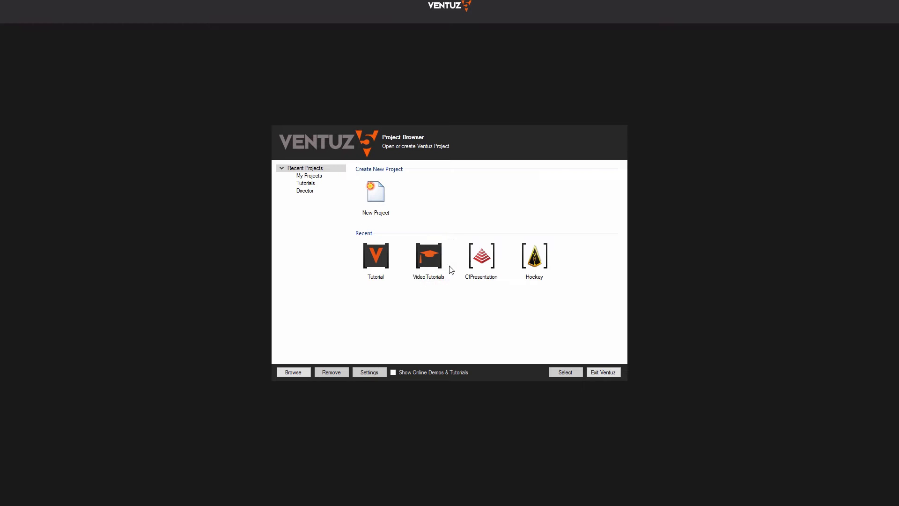
mouse_move(443, 318)
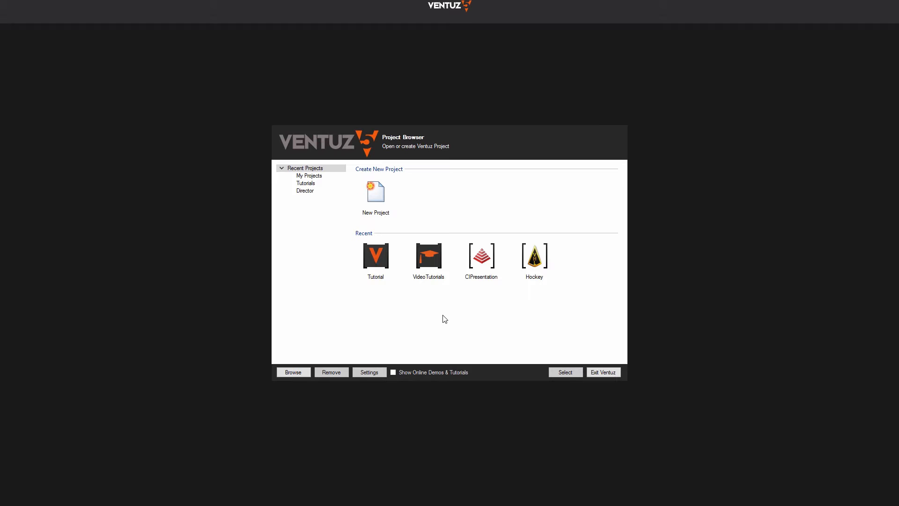
Step: Enable Show Online Demos & Tutorials and select the VideoTutorials project under Tutorials
click(428, 255)
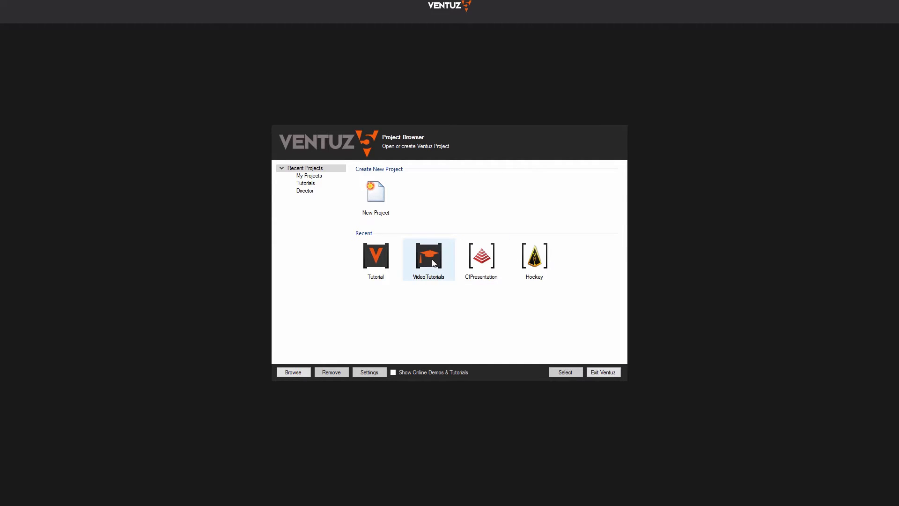
mouse_move(428, 255)
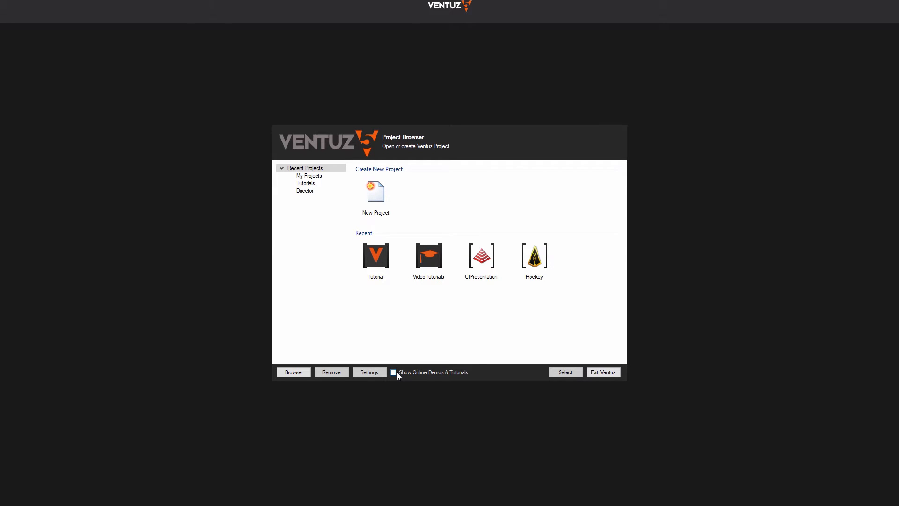
click(393, 372)
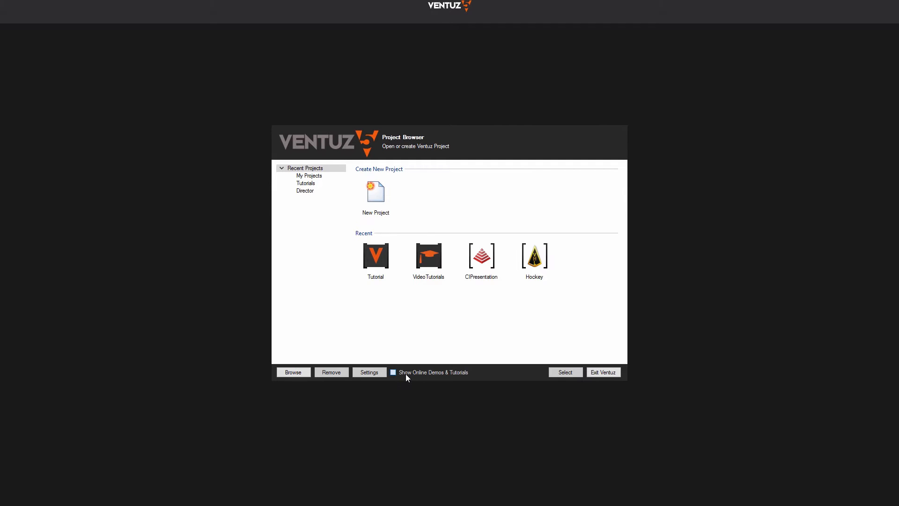
click(392, 372)
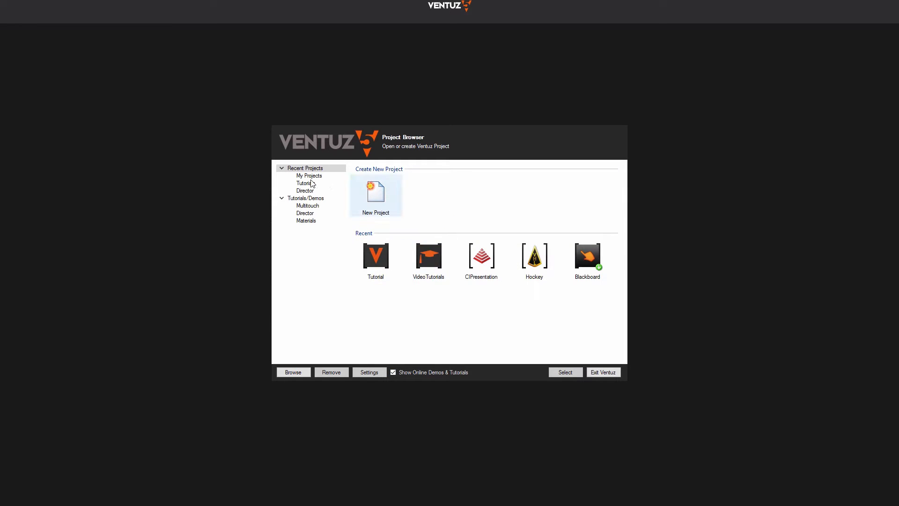
click(305, 183)
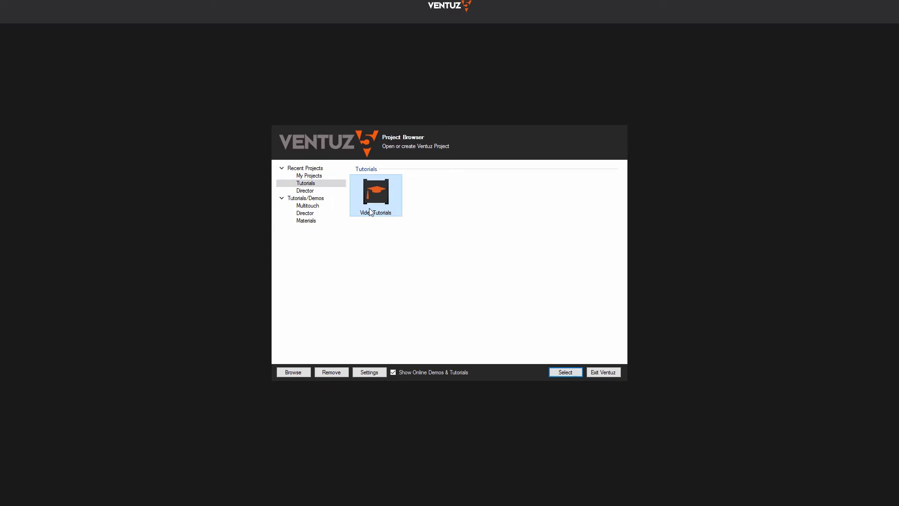
Step: Open the VideoTutorials project and load the V5.1 Overview.vzs scene
click(564, 372)
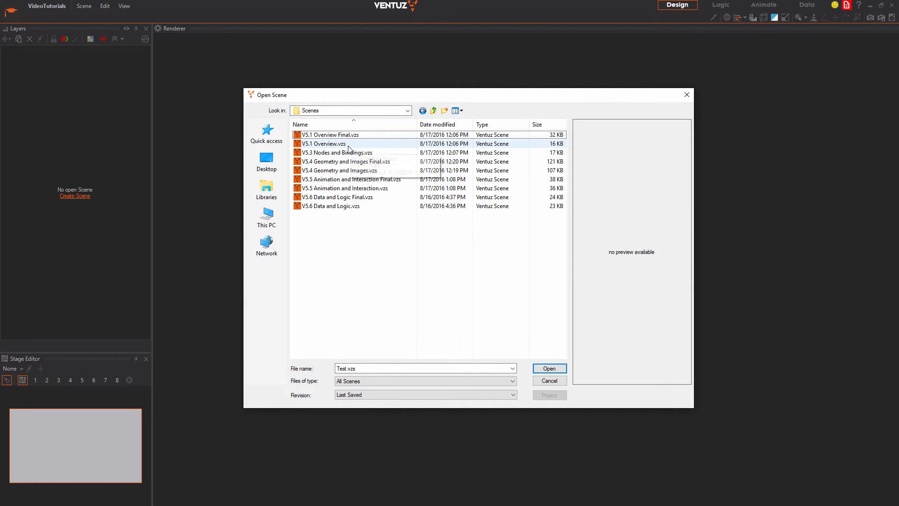
click(324, 143)
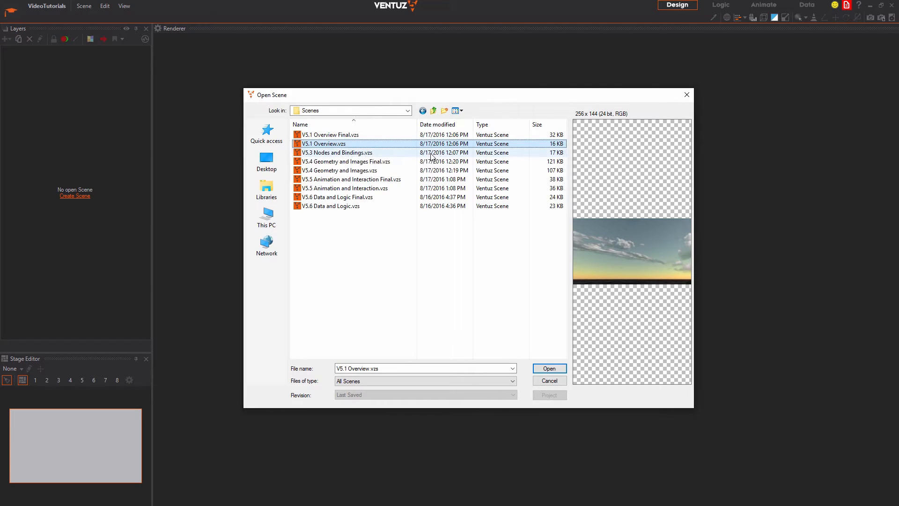
mouse_move(367, 146)
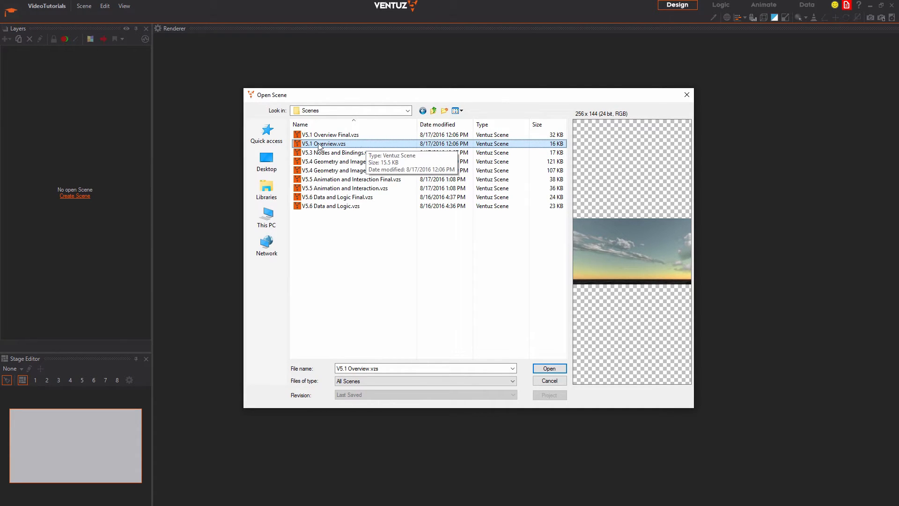
click(331, 133)
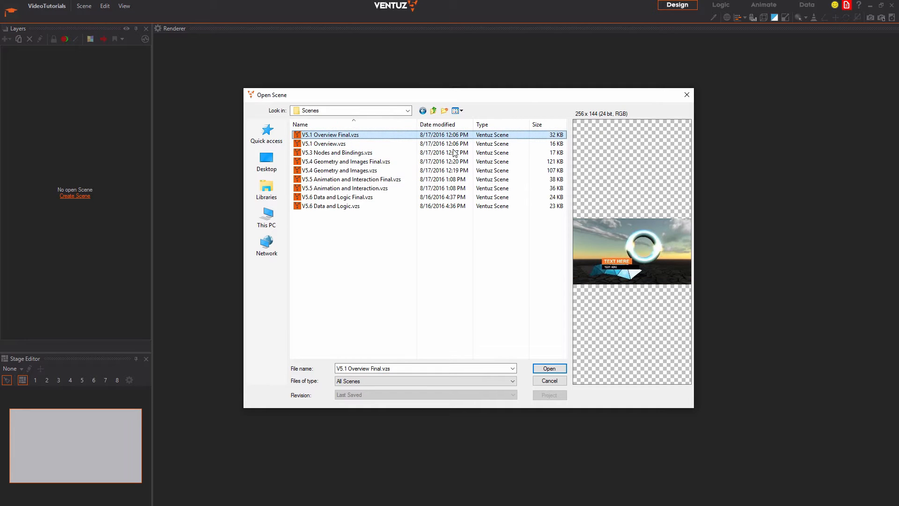
mouse_move(630, 272)
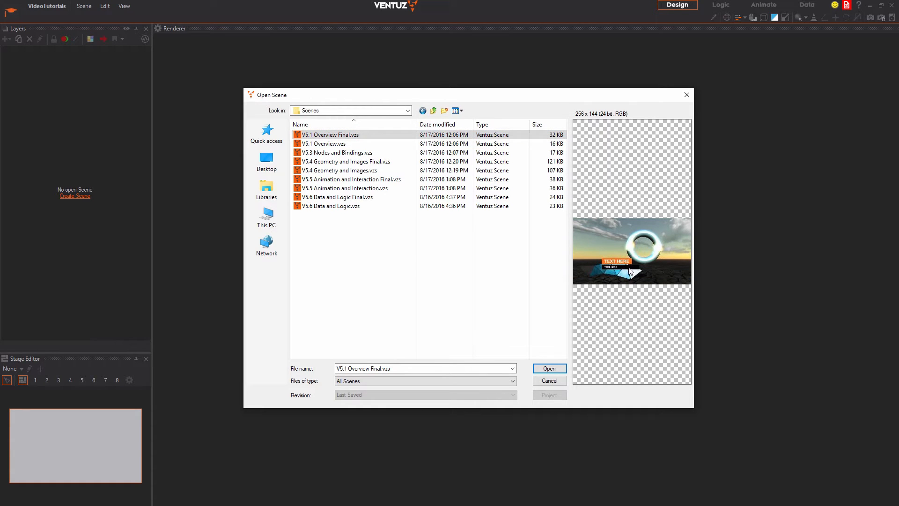
click(548, 368)
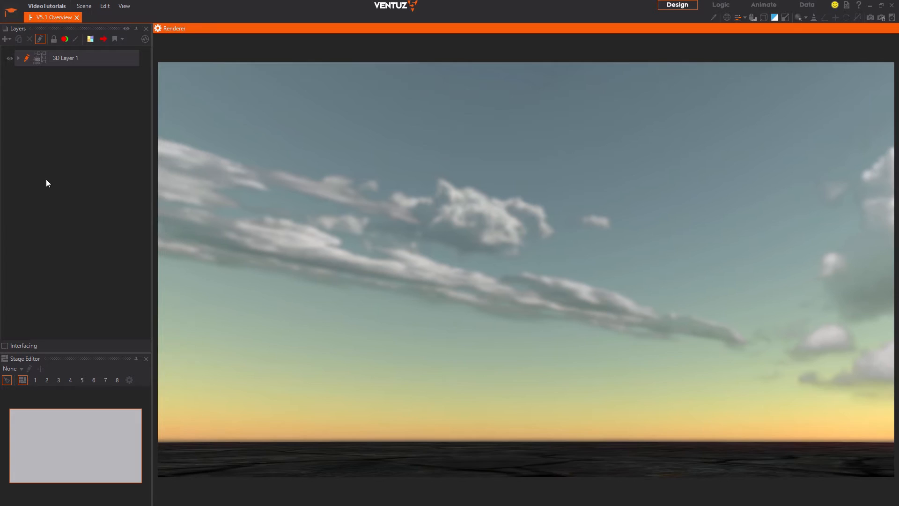
Step: Add a Photoshop Import layer beneath the existing 3D layer
click(64, 58)
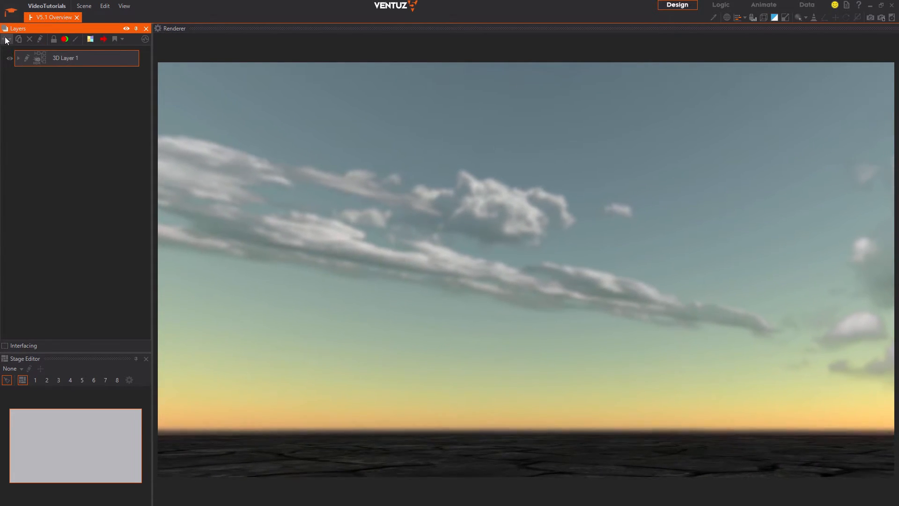
click(8, 39)
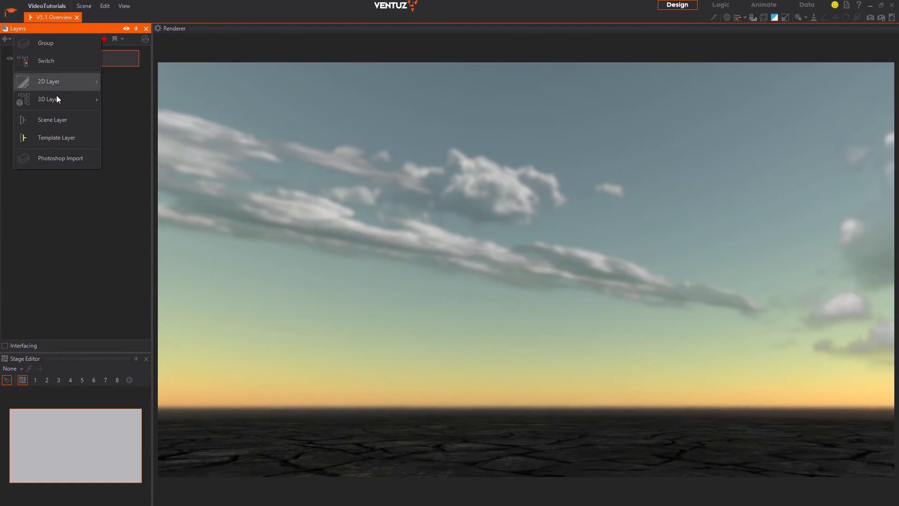
mouse_move(60, 159)
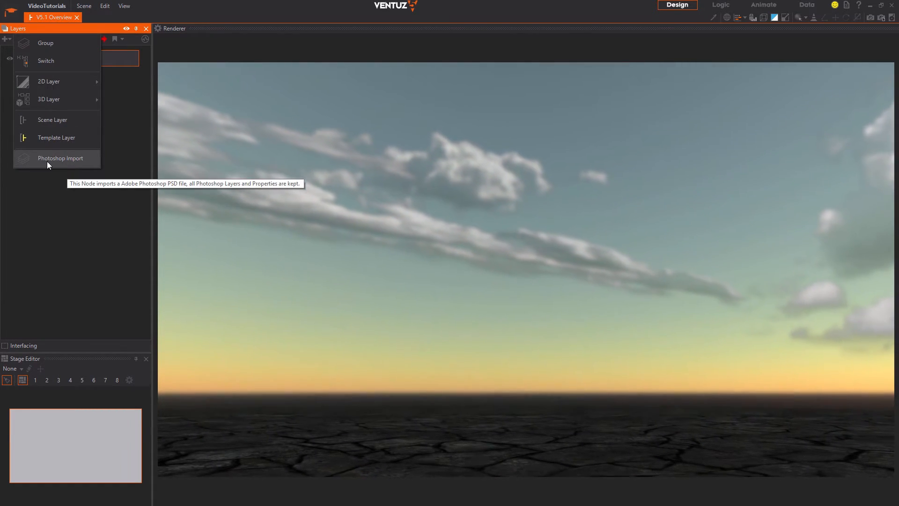
click(60, 158)
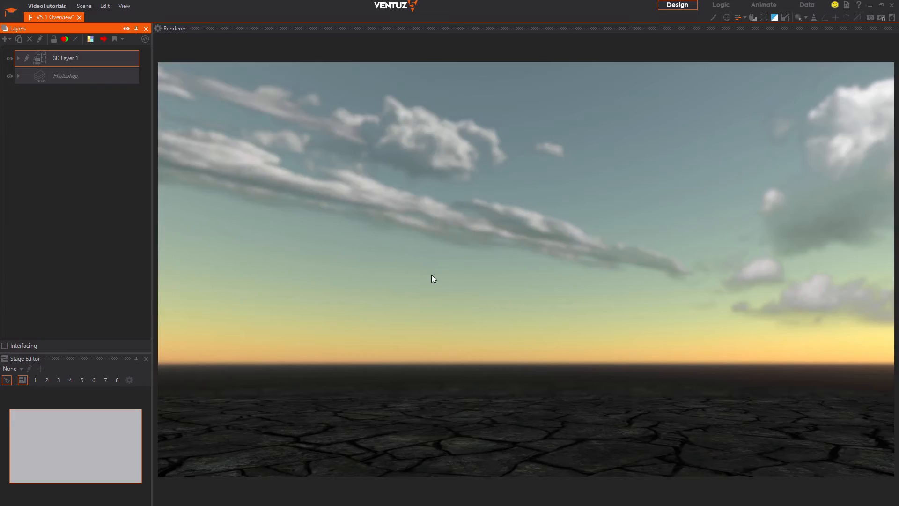
Step: Expand the Photoshop layer and its Group 1 to review the imported PSD layers, then collapse it
click(18, 75)
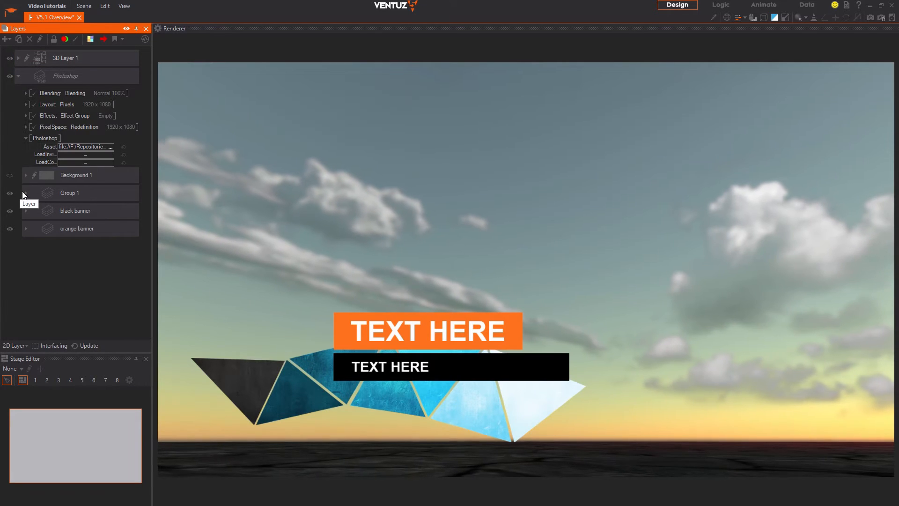
click(25, 193)
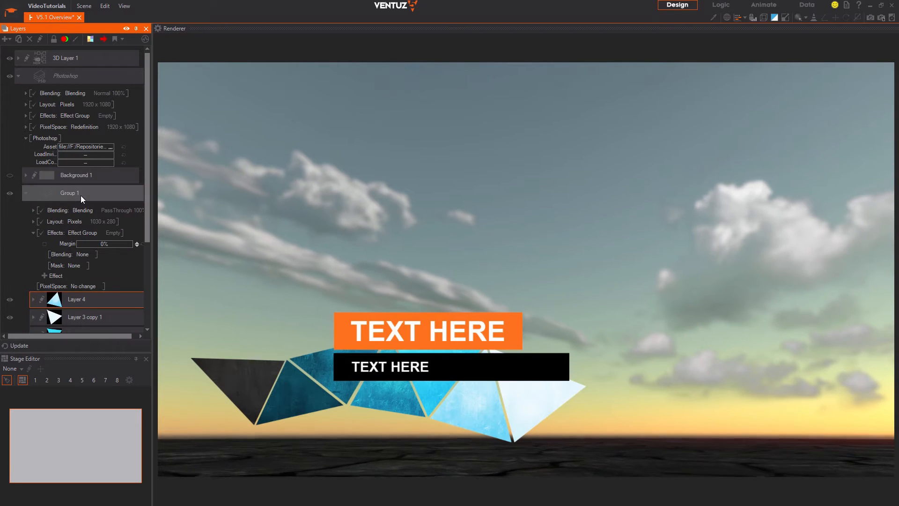
click(68, 193)
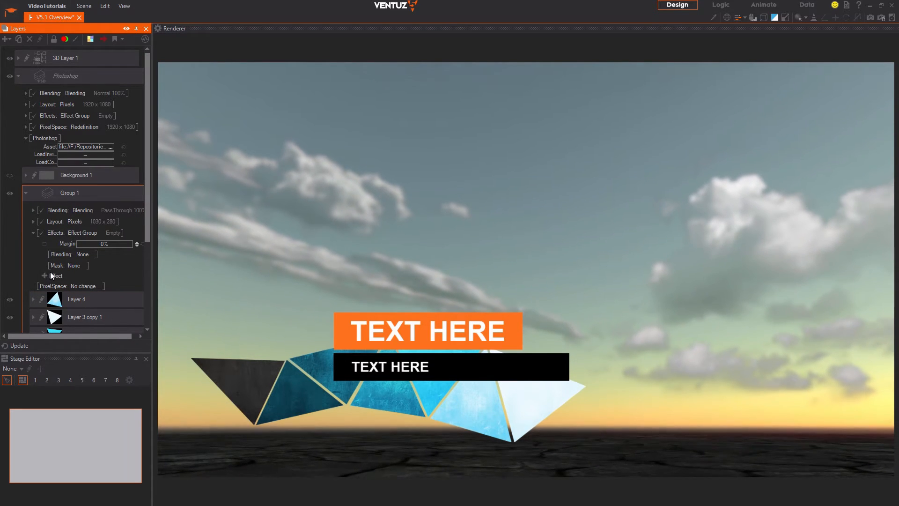
click(45, 276)
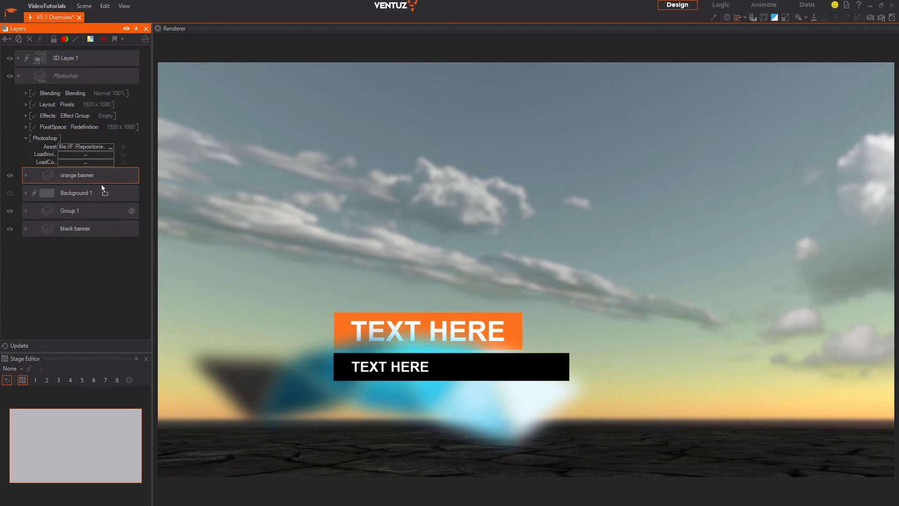
double_click(75, 176)
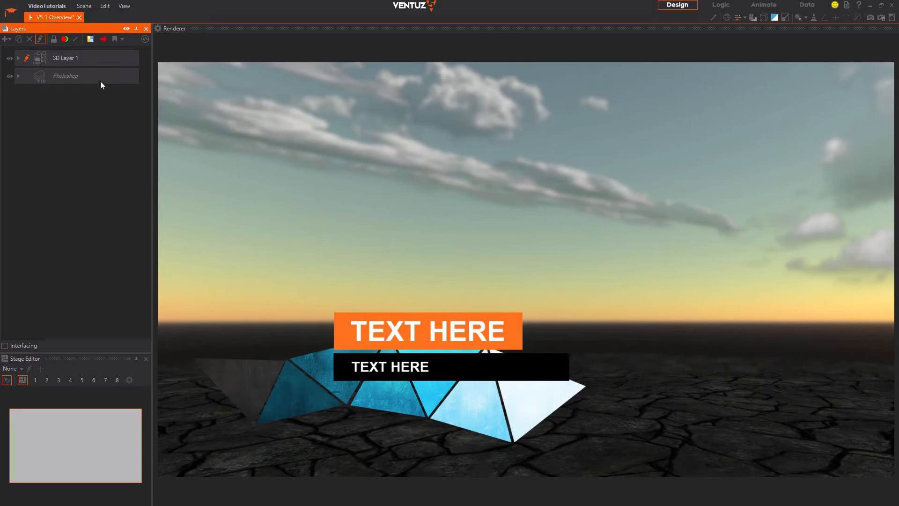
click(65, 75)
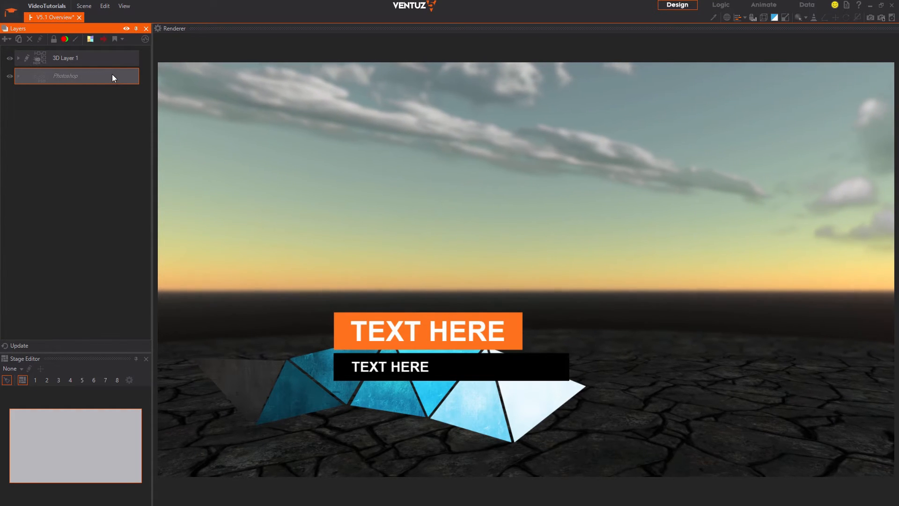
click(65, 57)
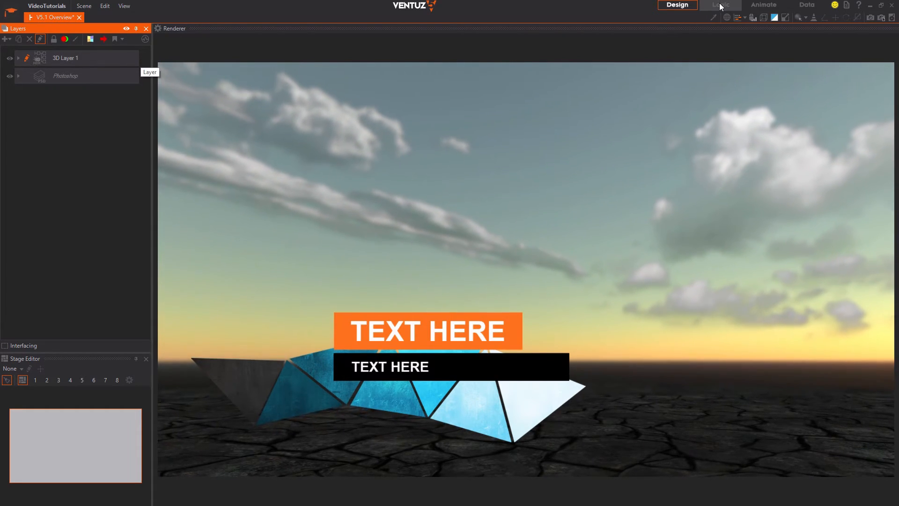
click(720, 4)
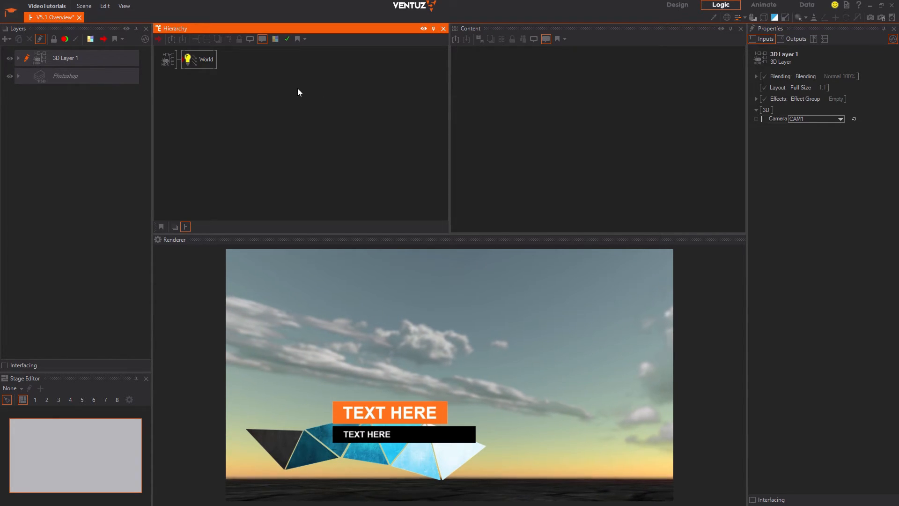
click(205, 59)
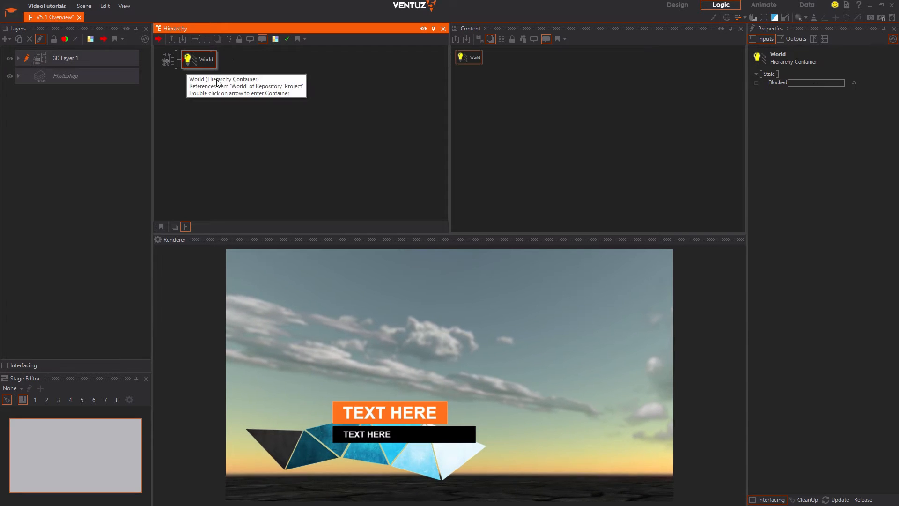
click(65, 57)
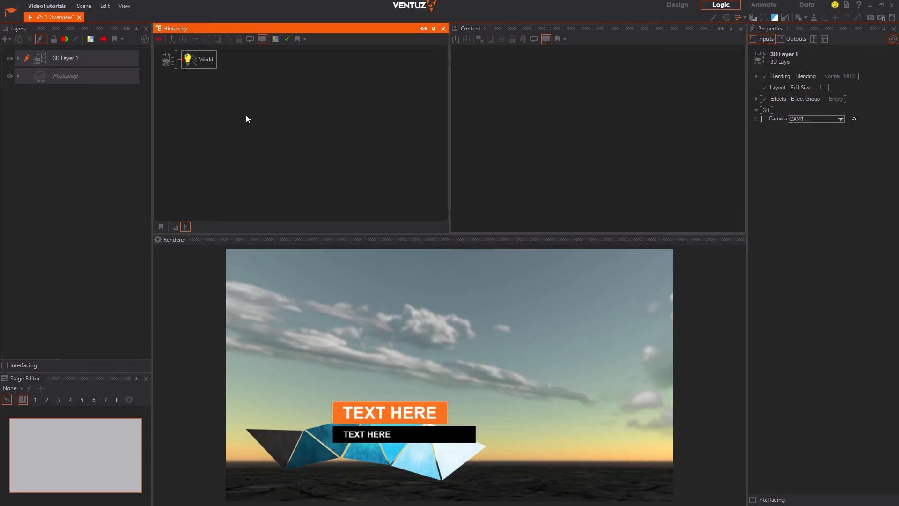
mouse_move(197, 59)
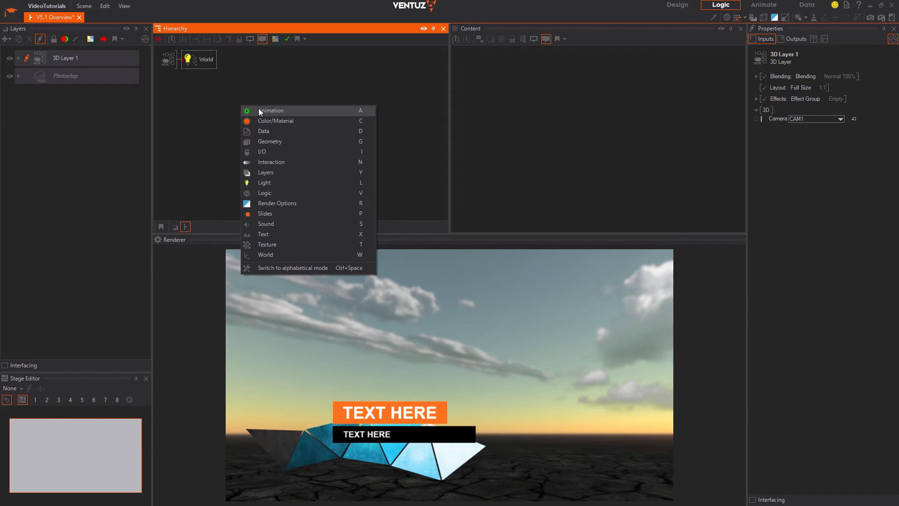
mouse_move(269, 142)
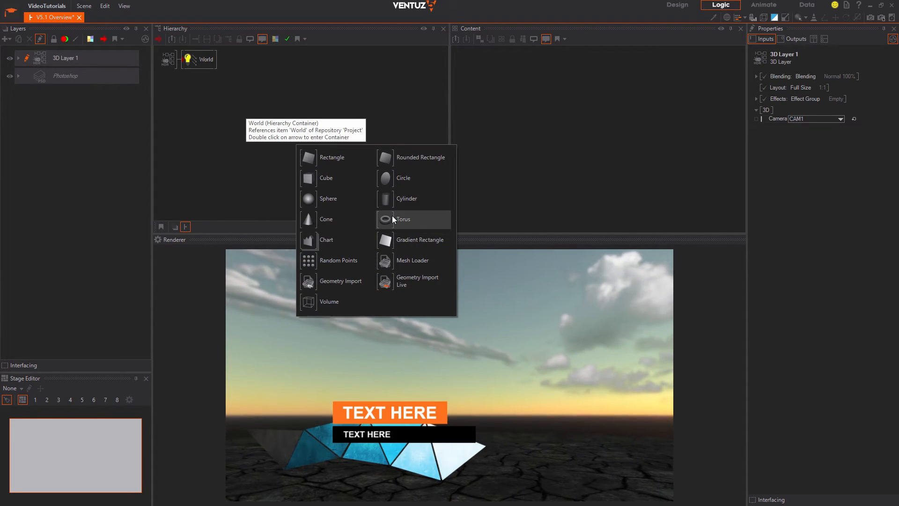
Step: Add a Torus geometry under its own axis after the World container
click(404, 219)
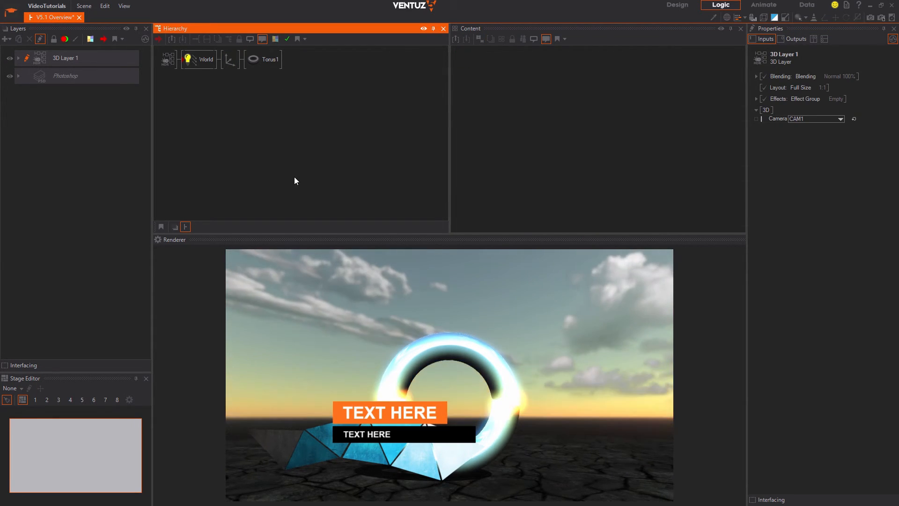
Step: Switch to the Animate workspace and add the torus axis Position X to the timeline
click(764, 5)
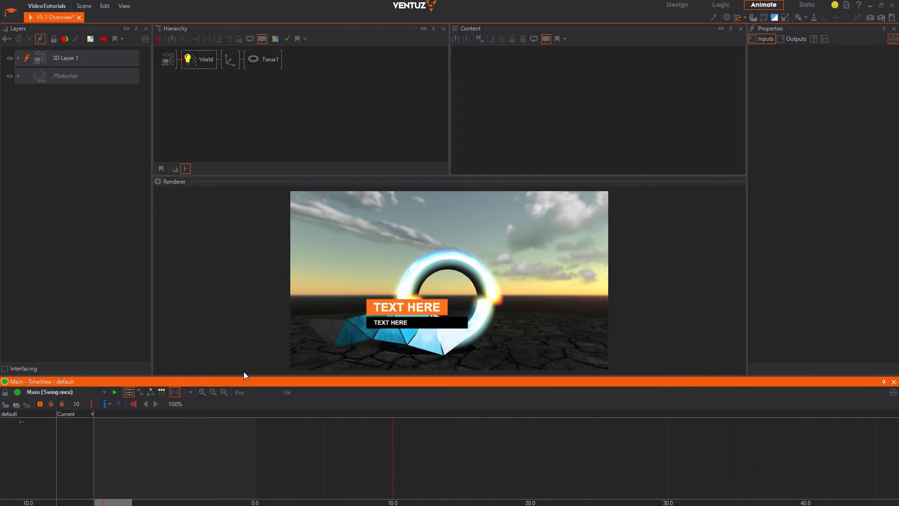
click(65, 391)
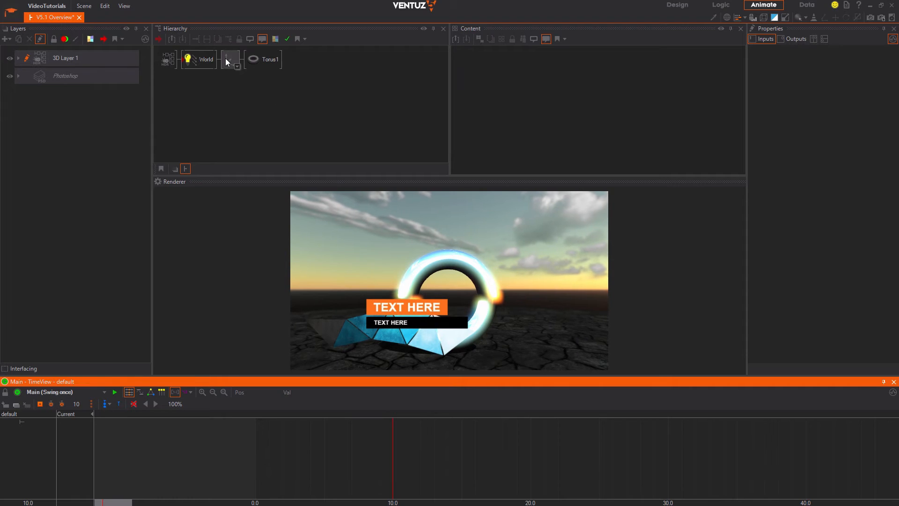
click(232, 59)
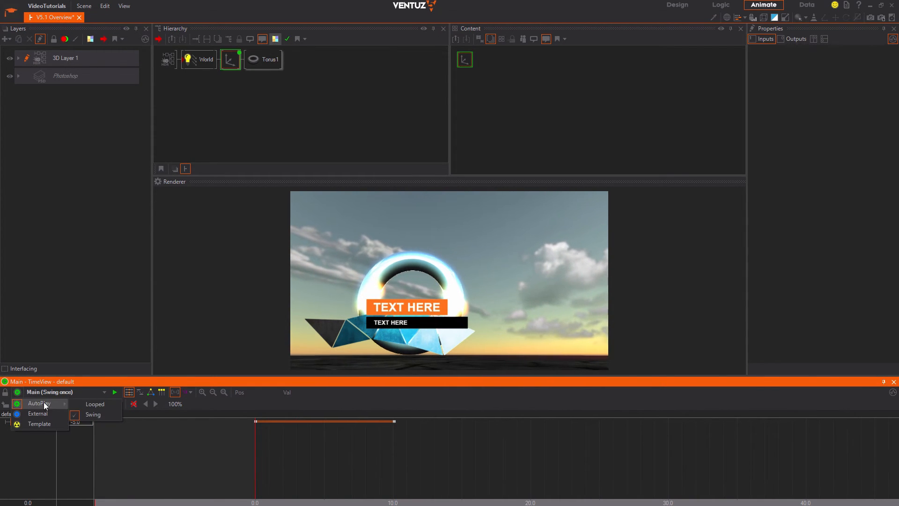
Step: Set the Main animation to Swing/Looped and play the timeline
click(94, 403)
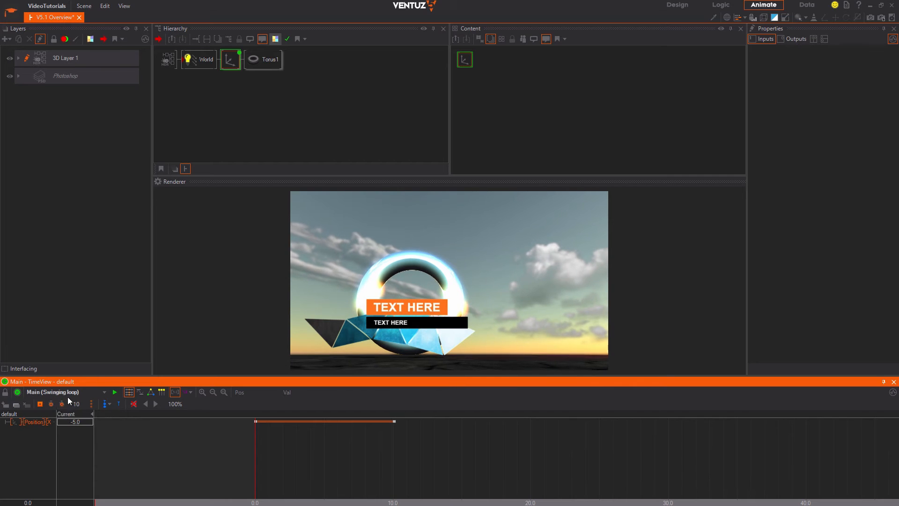
click(114, 393)
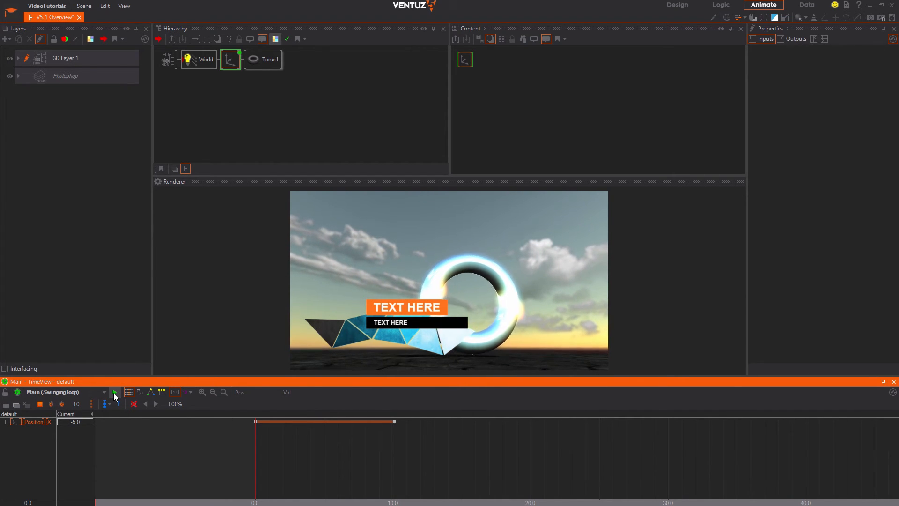
click(114, 392)
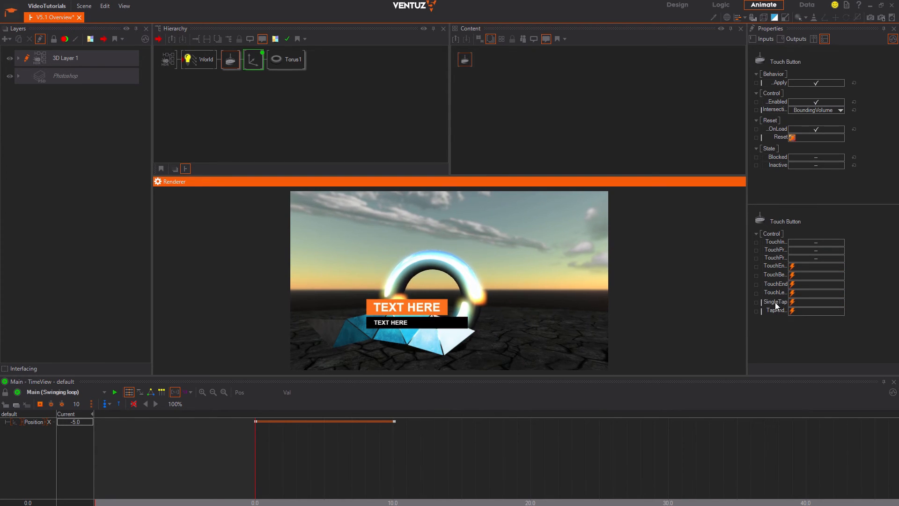
mouse_move(810, 270)
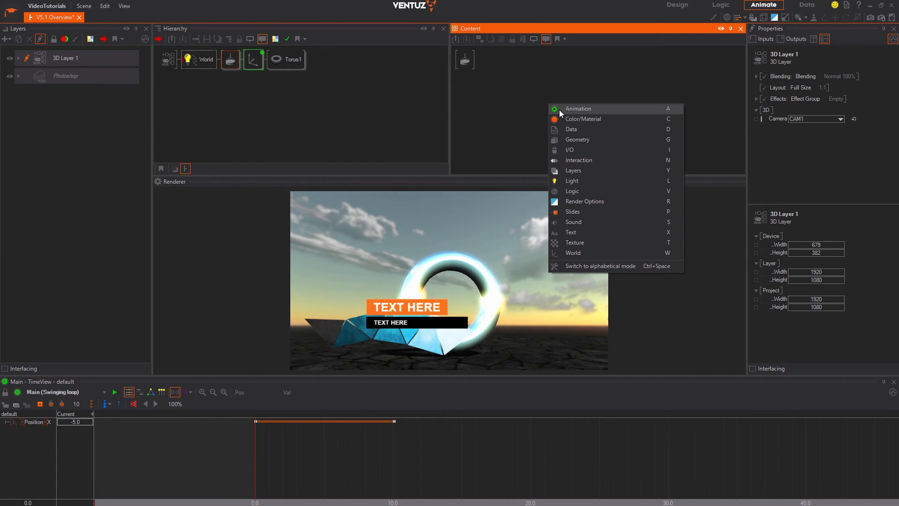
Step: Add an Animation > Mover node and bind its value to the axis Rotation Y
click(578, 108)
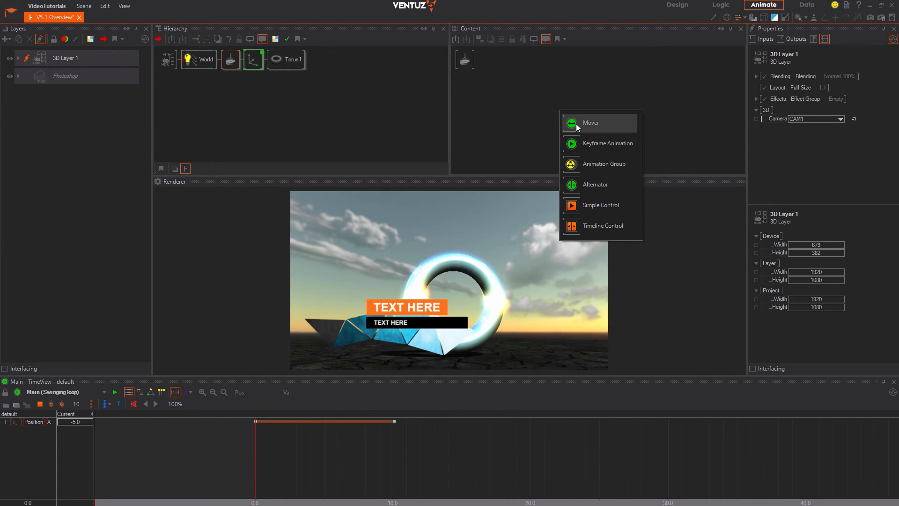
click(591, 122)
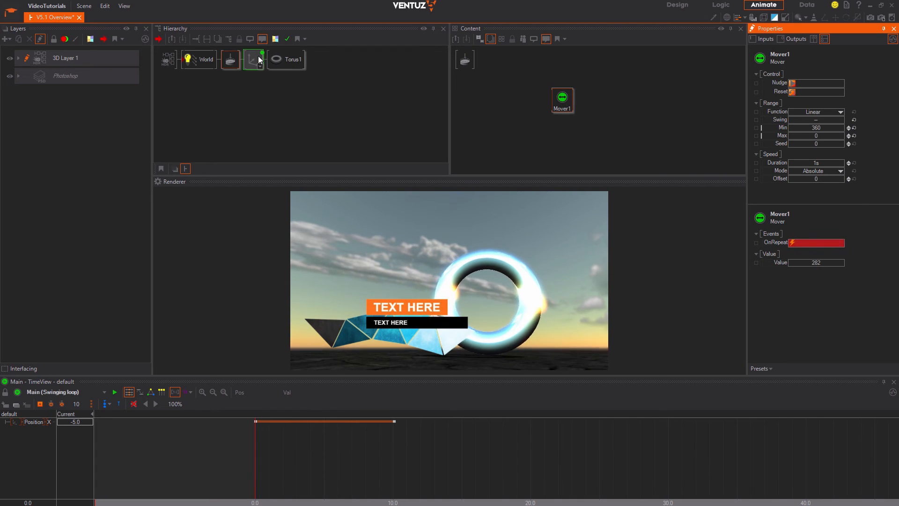
click(252, 58)
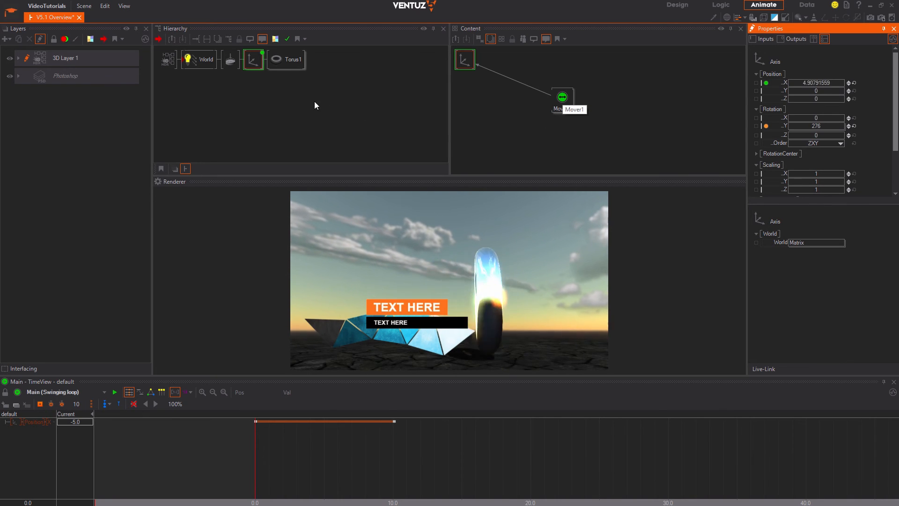
click(562, 97)
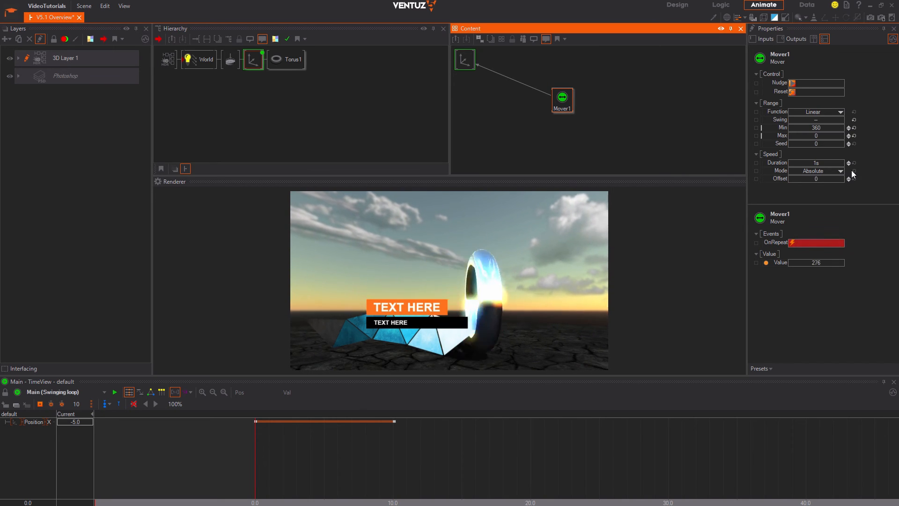
Step: Set the mover Mode to OneShot and bind the touch button to its Nudge
click(814, 171)
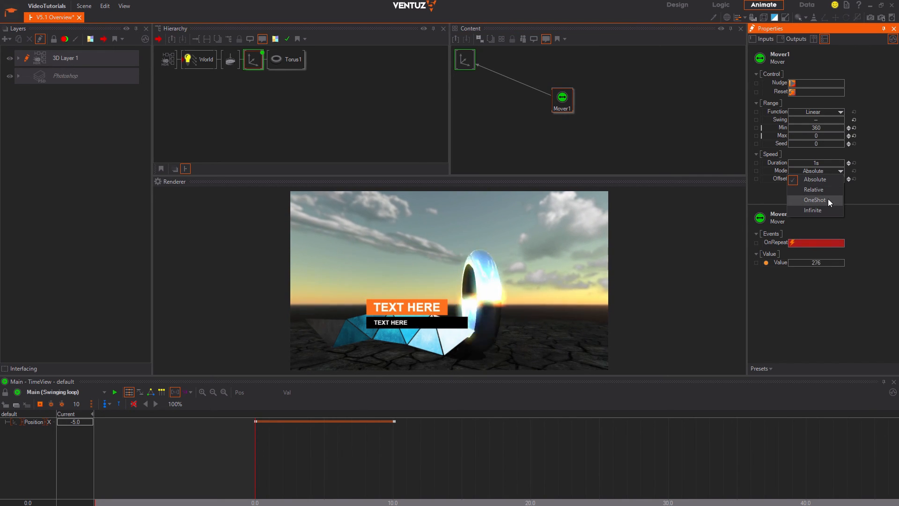
click(813, 200)
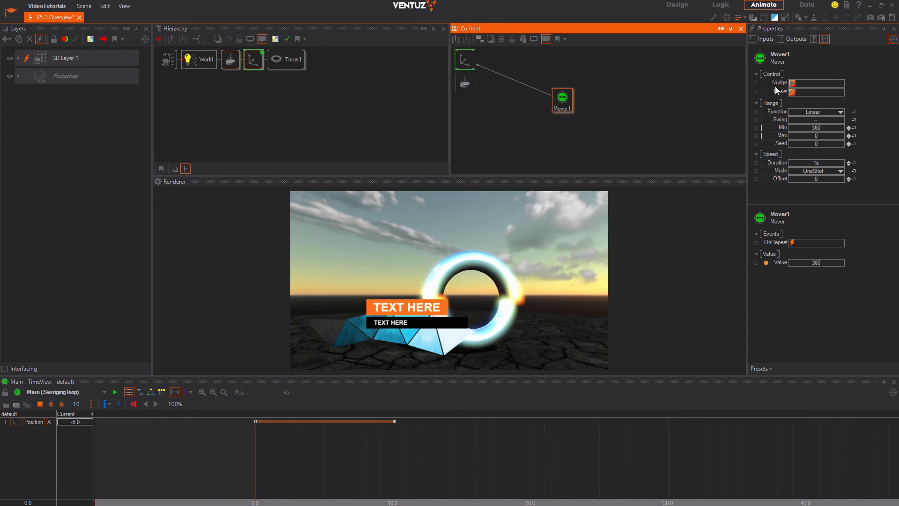
click(465, 78)
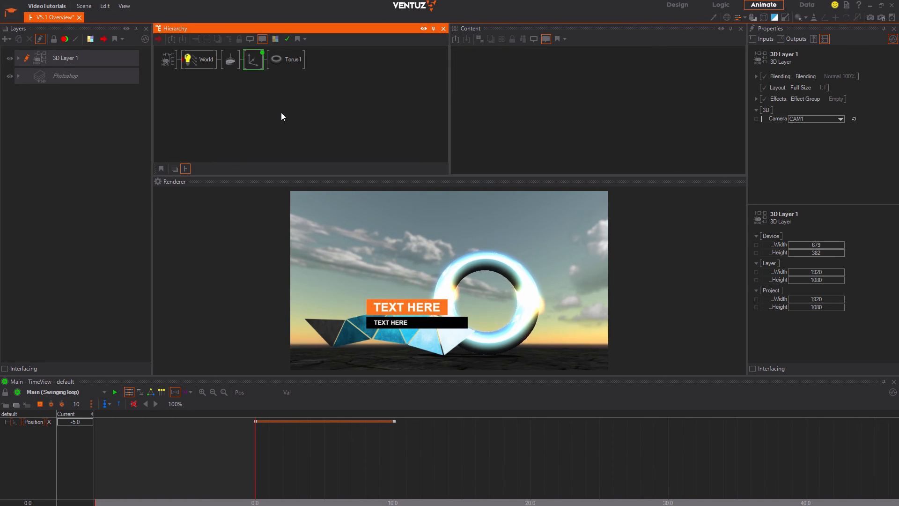
Step: Export the scene as a Ventuz Presentation and save the VPR file
click(83, 6)
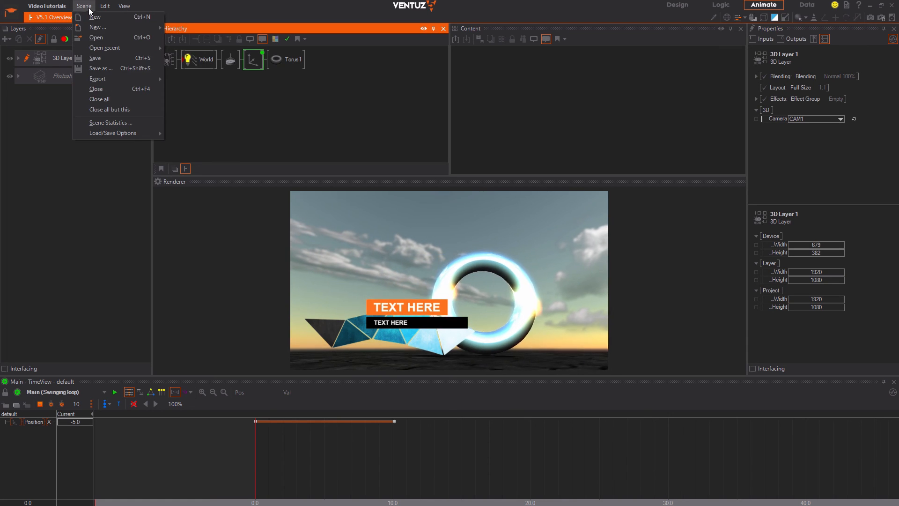
click(100, 69)
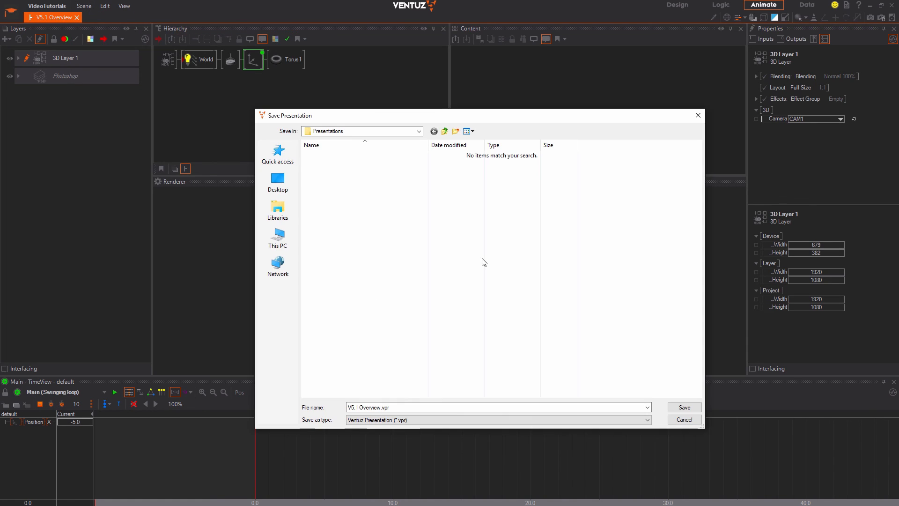
click(497, 407)
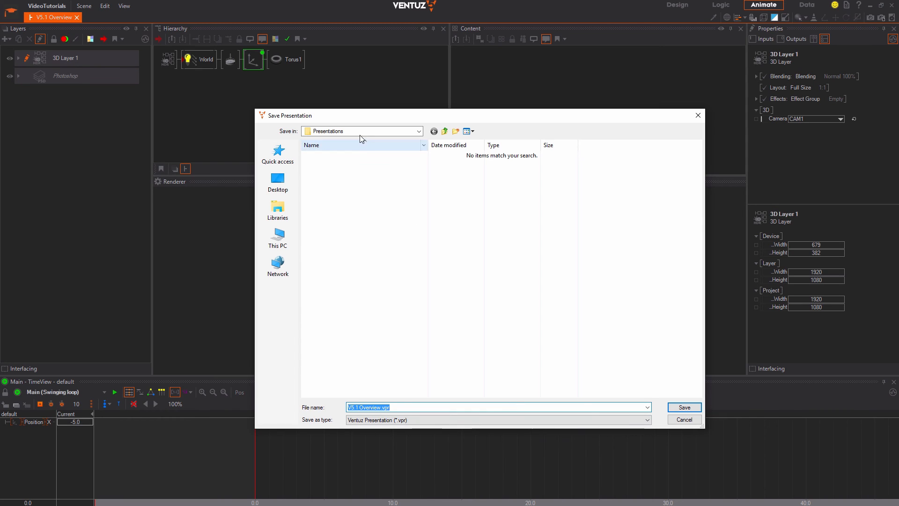
click(683, 408)
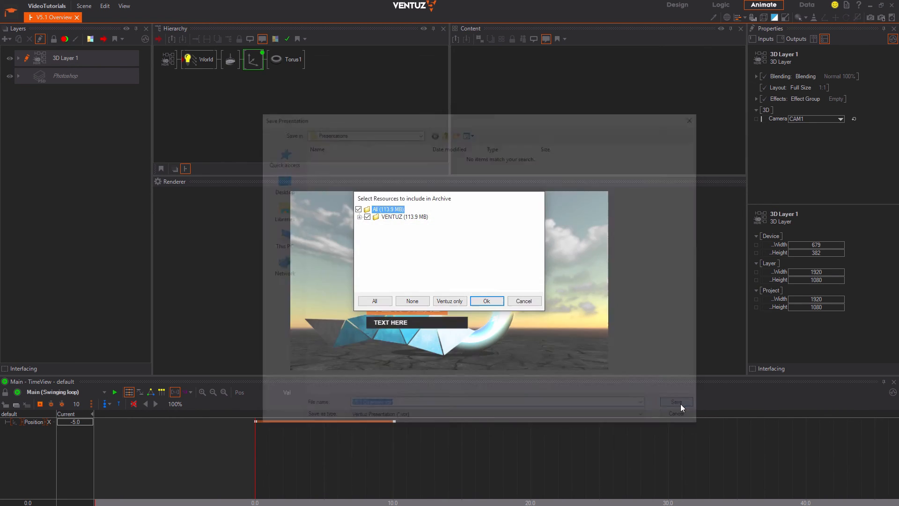
Step: Include all scenes, images and textures in the archive and close Ventuz Designer
click(360, 217)
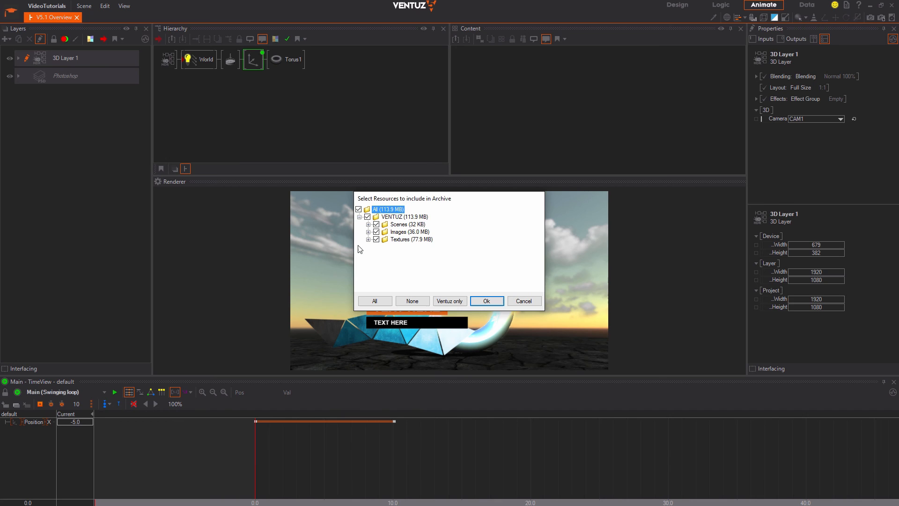
click(486, 301)
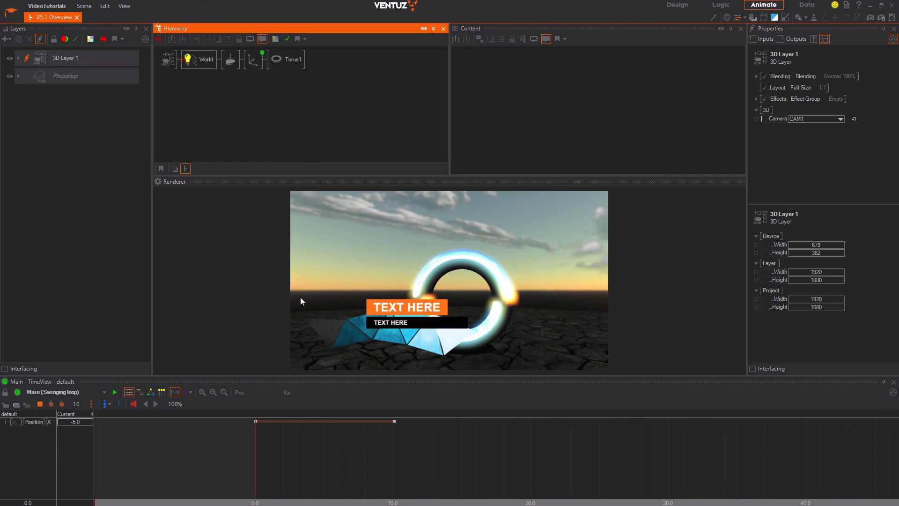
click(893, 4)
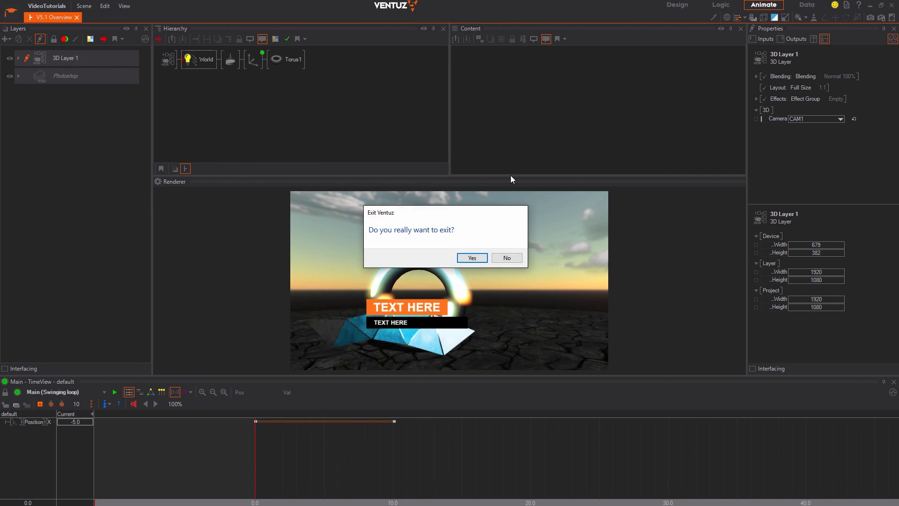
Step: Confirm exiting the designer and launch the exported .vpr from the Presentations folder
click(472, 258)
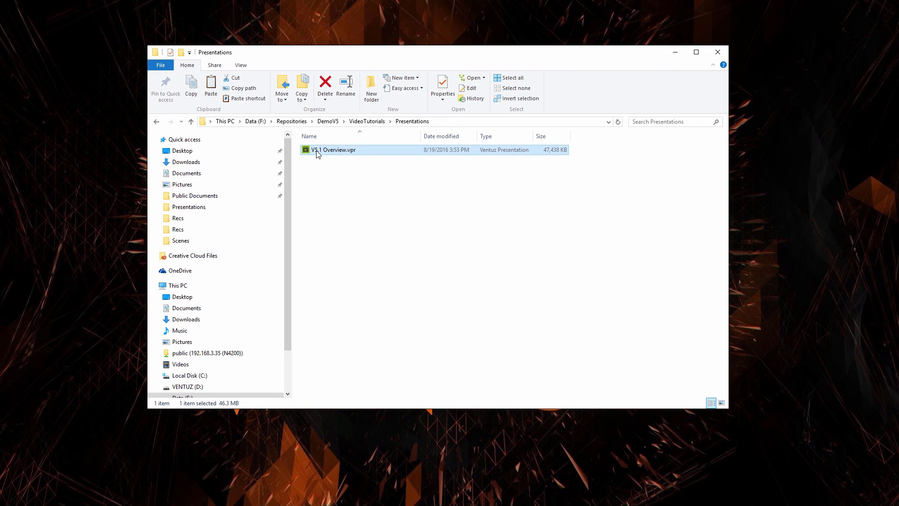
double_click(334, 149)
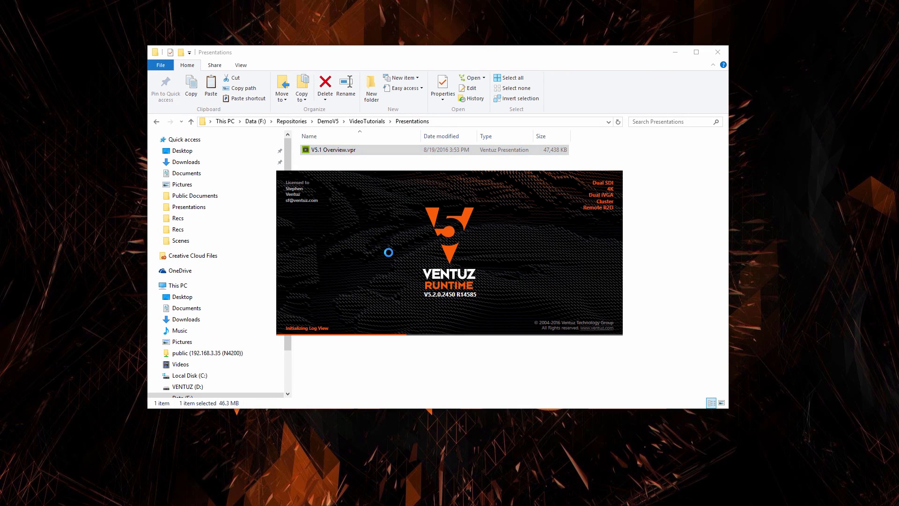
double_click(332, 149)
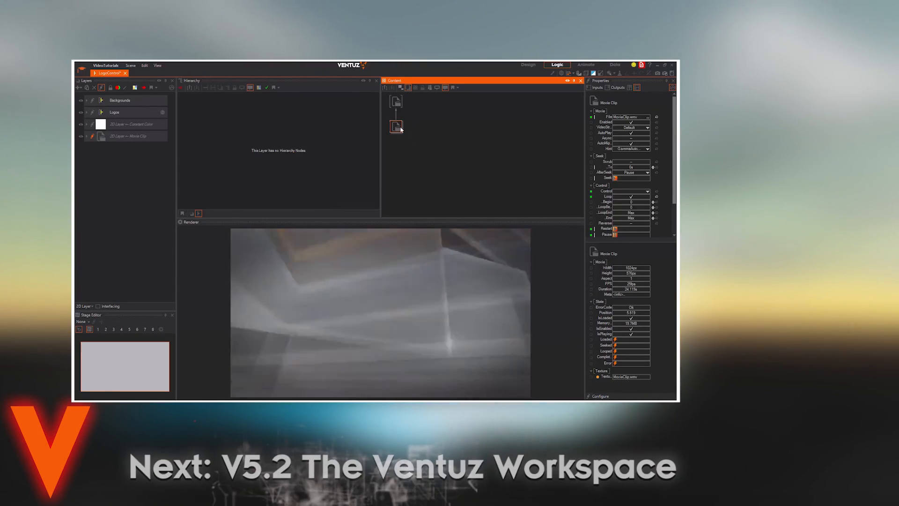
click(395, 102)
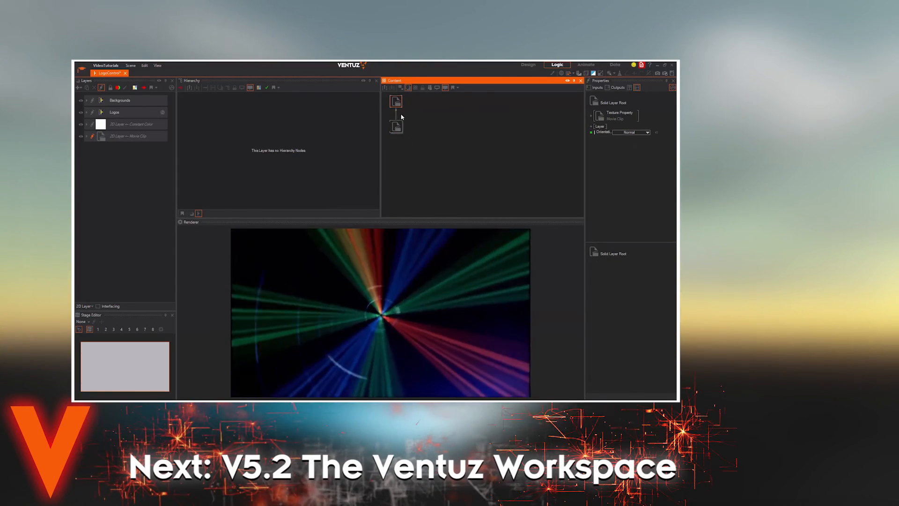